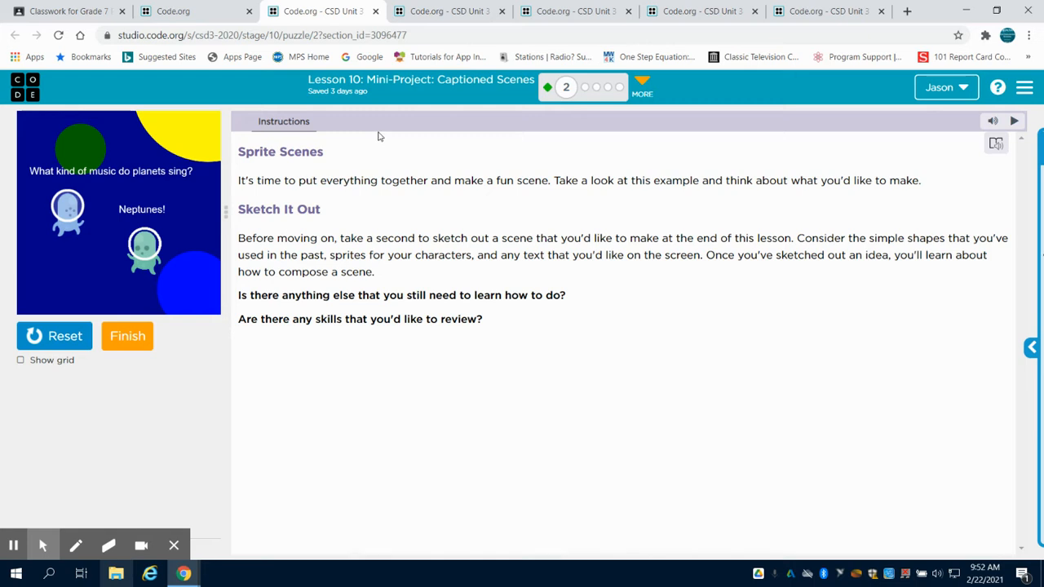
pyautogui.moveTo(486, 135)
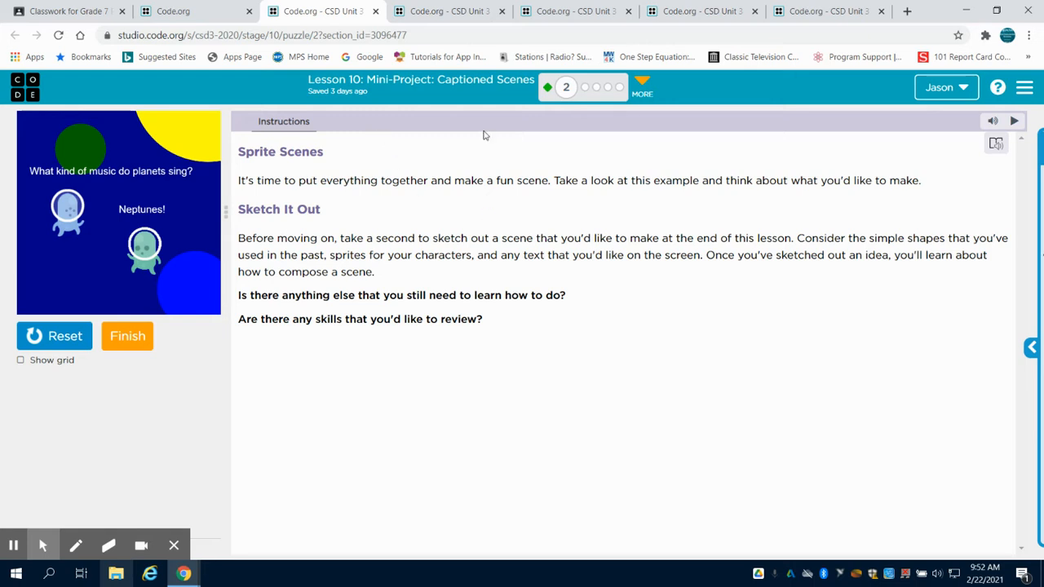
pyautogui.moveTo(150, 181)
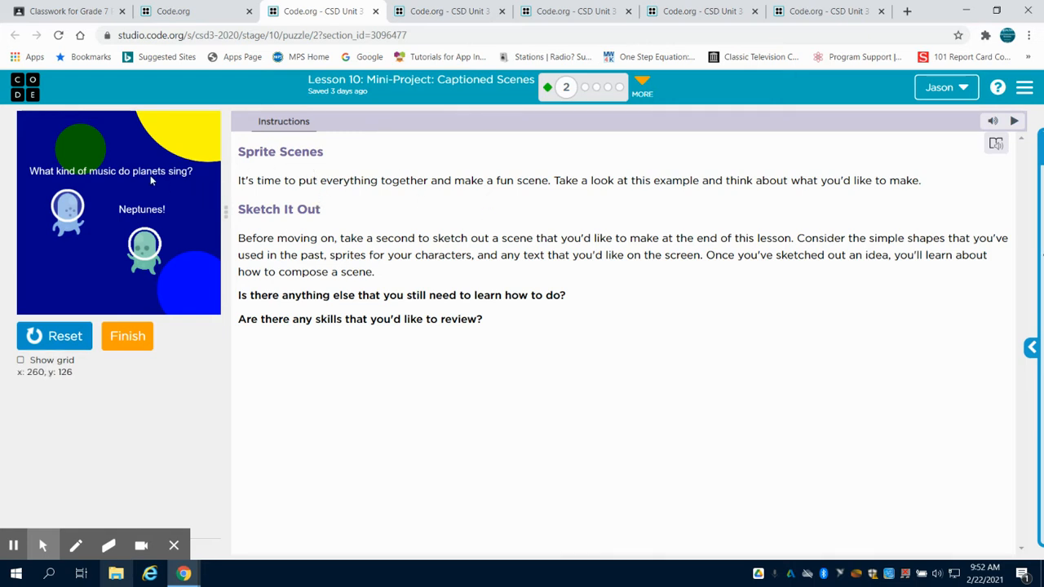
pyautogui.moveTo(567, 87)
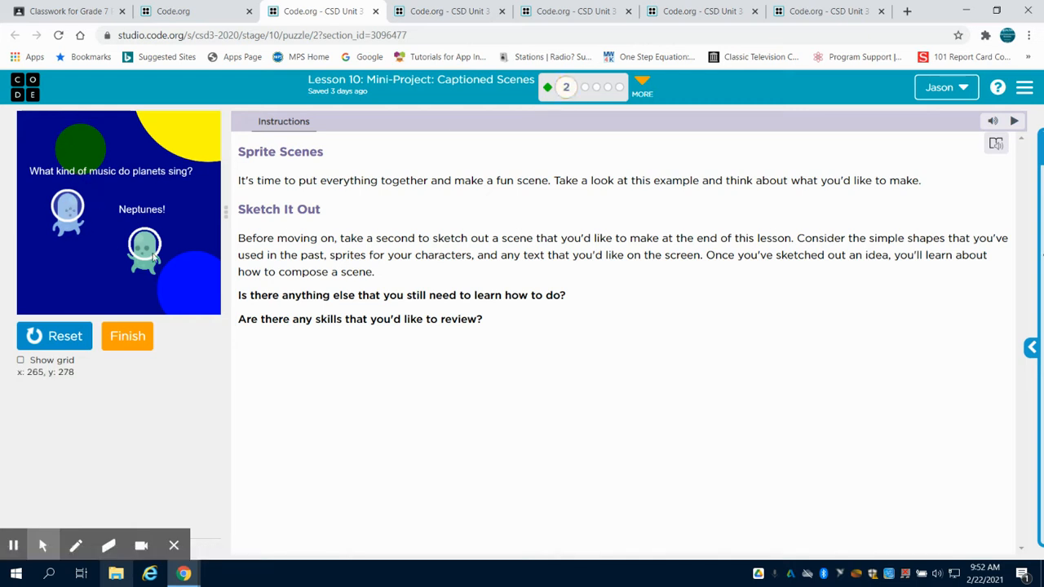
pyautogui.moveTo(169, 183)
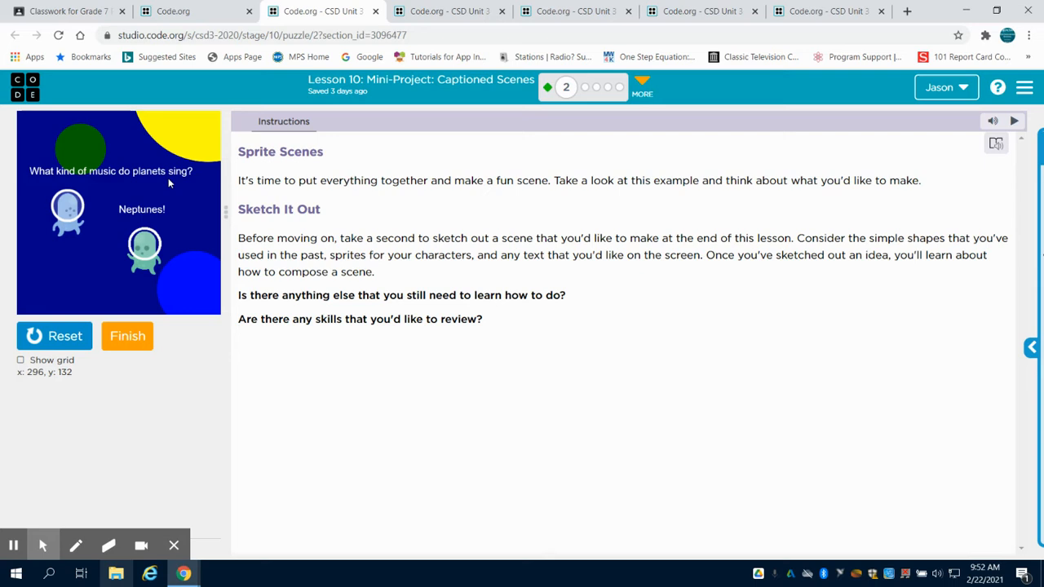
pyautogui.moveTo(166, 260)
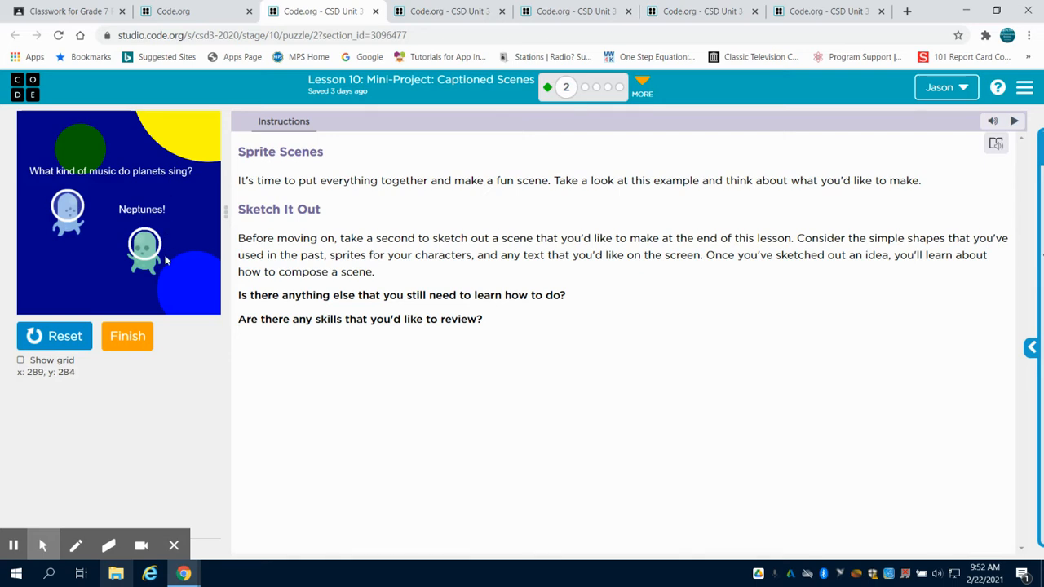
pyautogui.moveTo(106, 143)
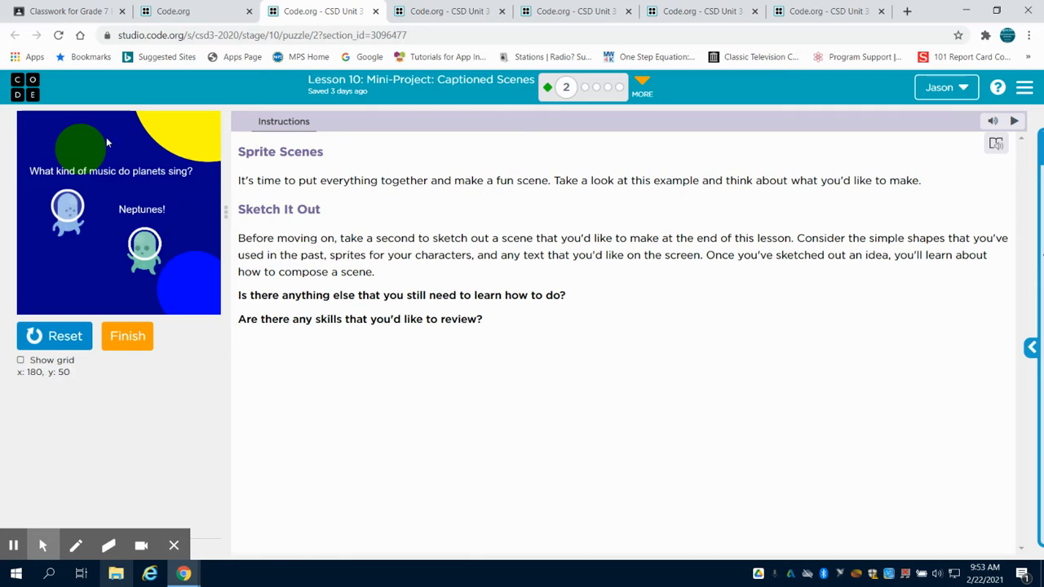
pyautogui.moveTo(182, 144)
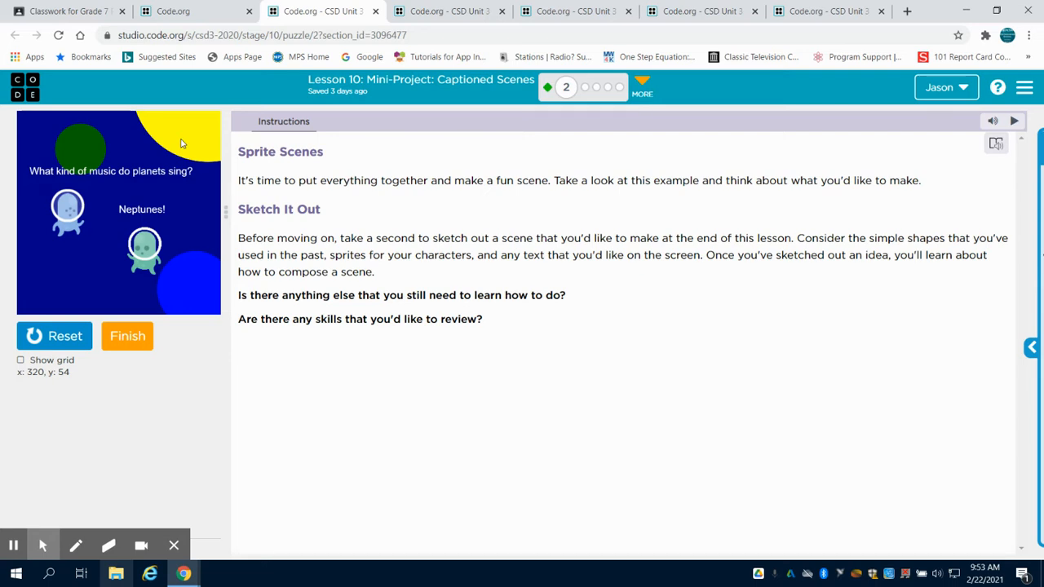
pyautogui.moveTo(217, 204)
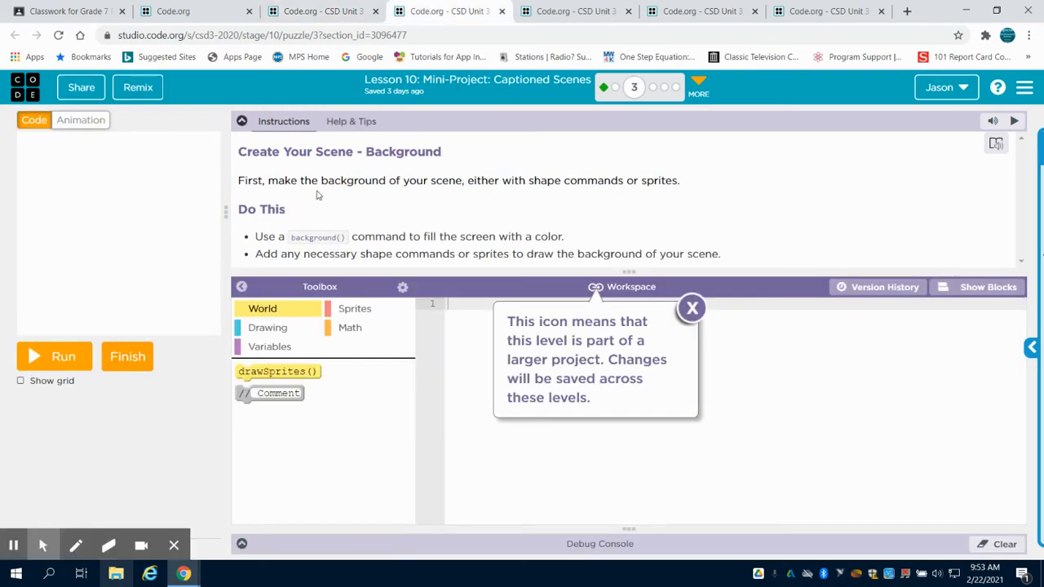
pyautogui.moveTo(378, 223)
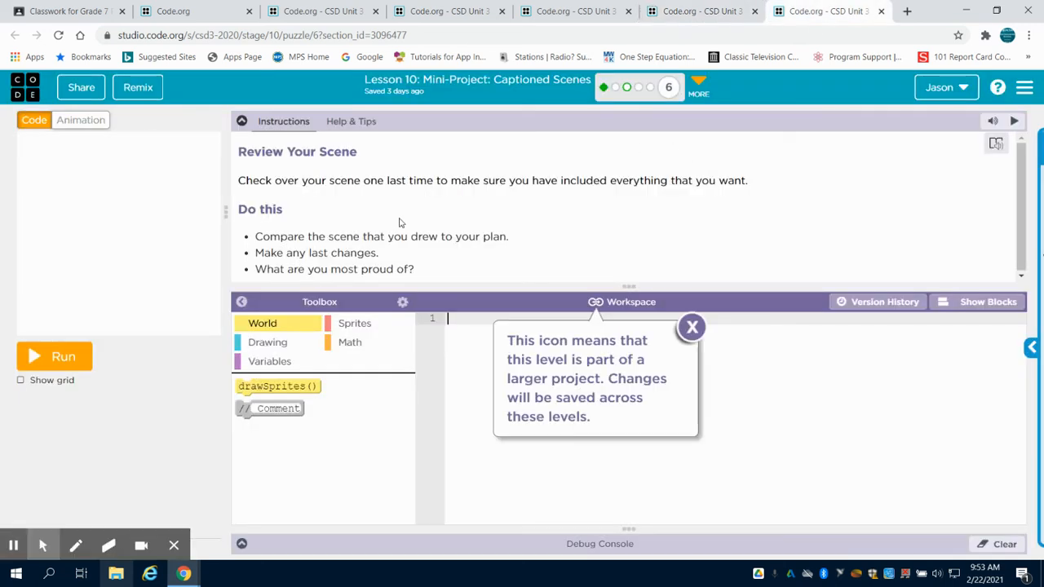
# - Close the notice saying this level shares a project with the other levels
pyautogui.click(691, 326)
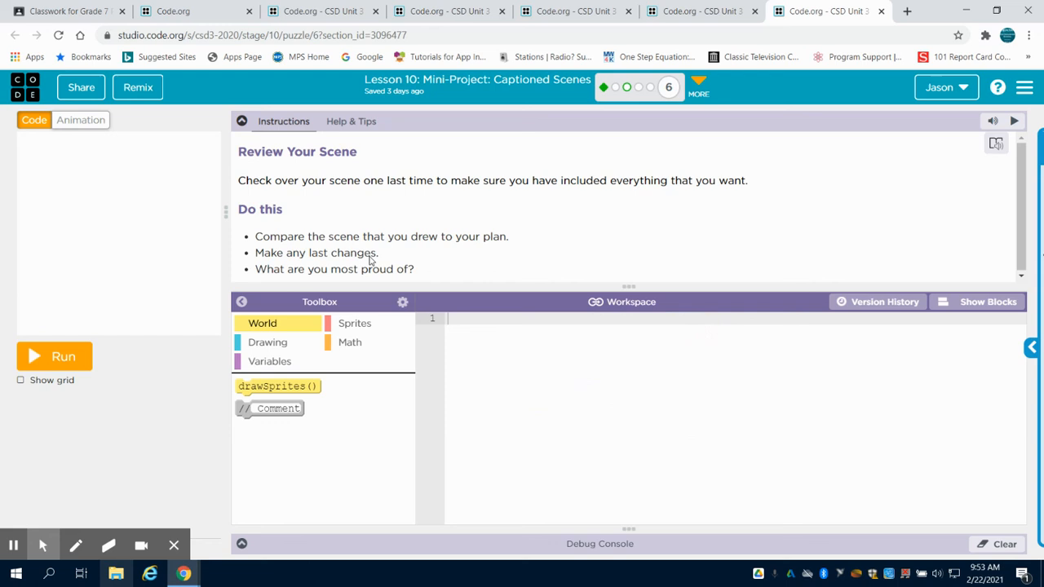